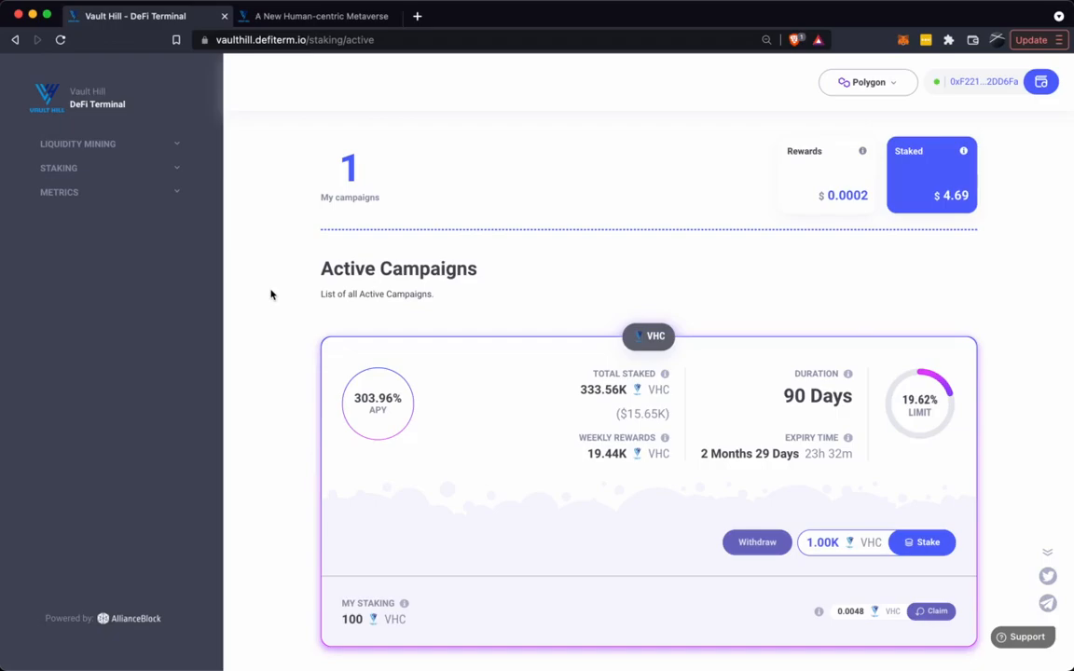
pyautogui.moveTo(972, 417)
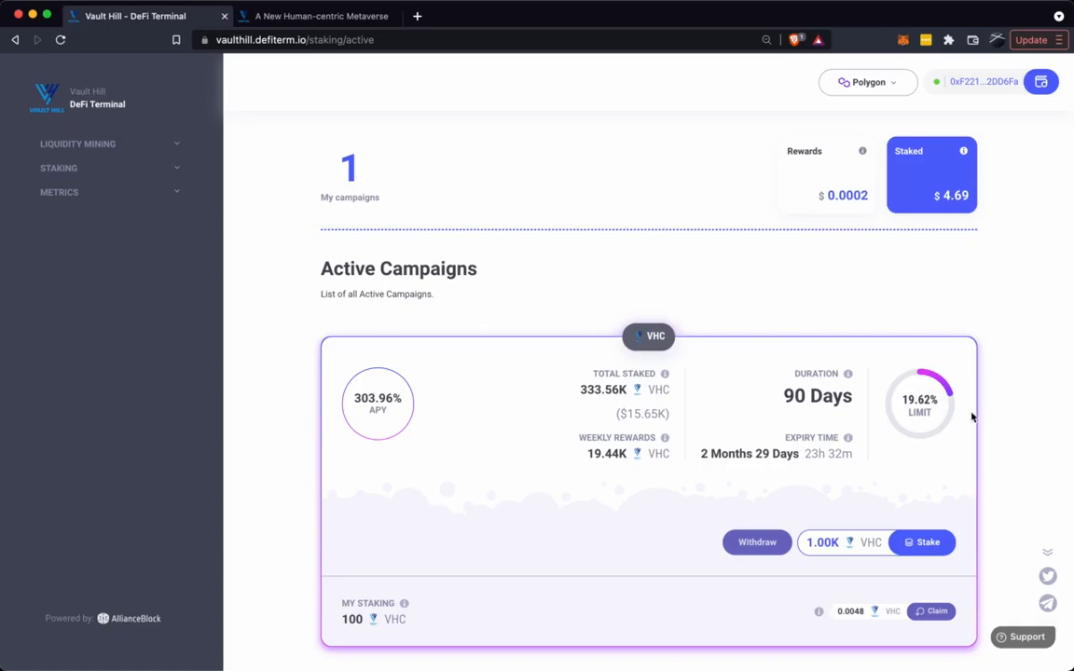
pyautogui.moveTo(919, 369)
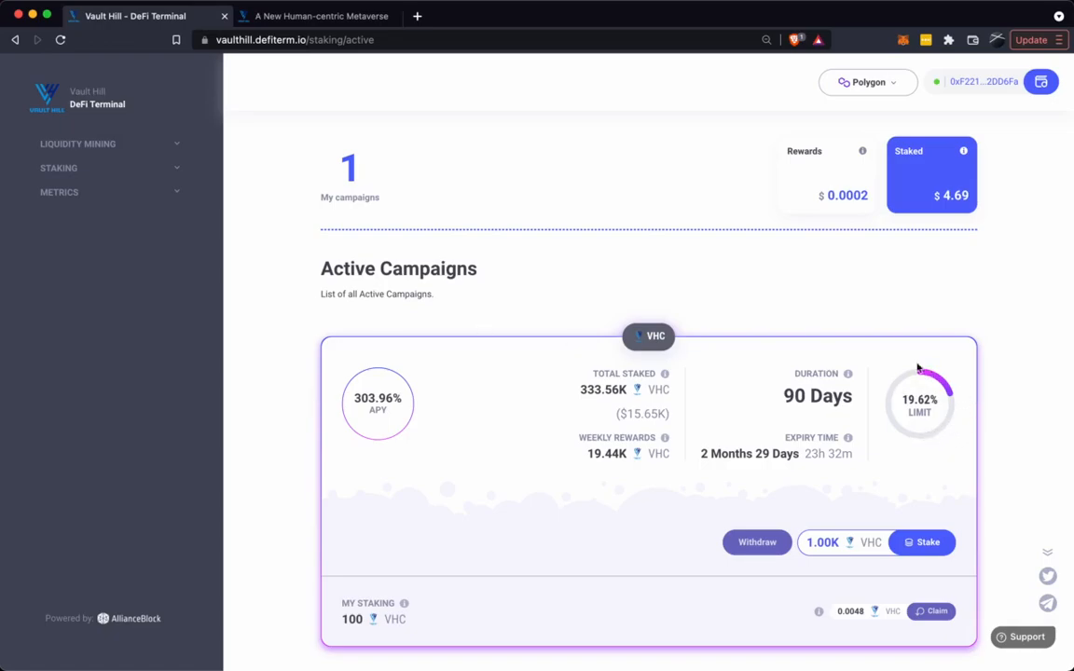
pyautogui.moveTo(517, 320)
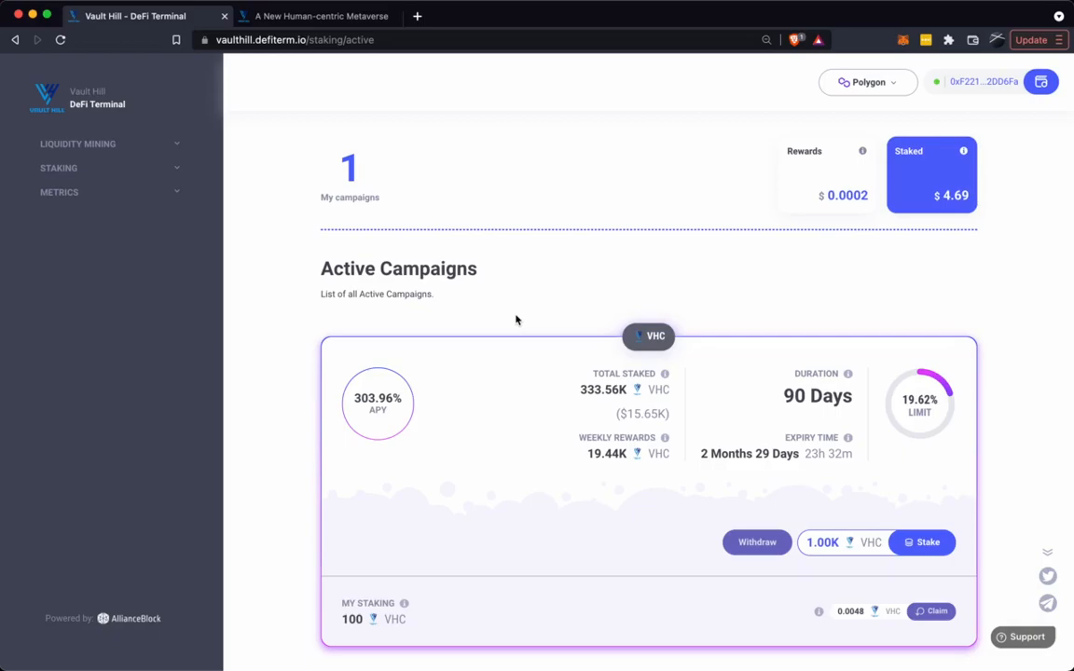
pyautogui.moveTo(244, 54)
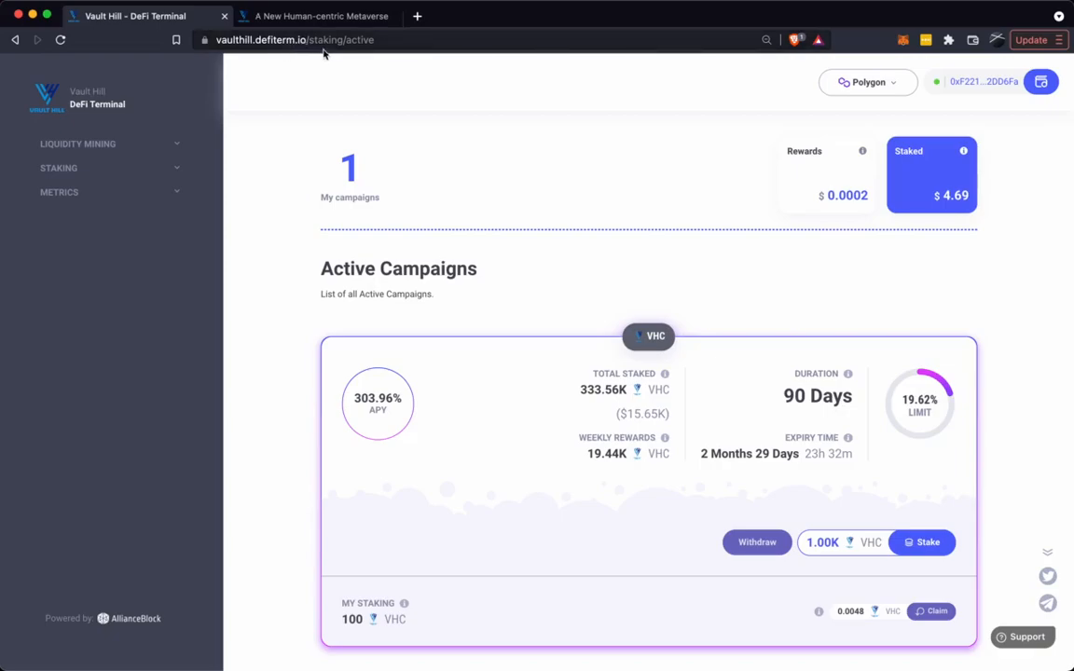
pyautogui.moveTo(406, 77)
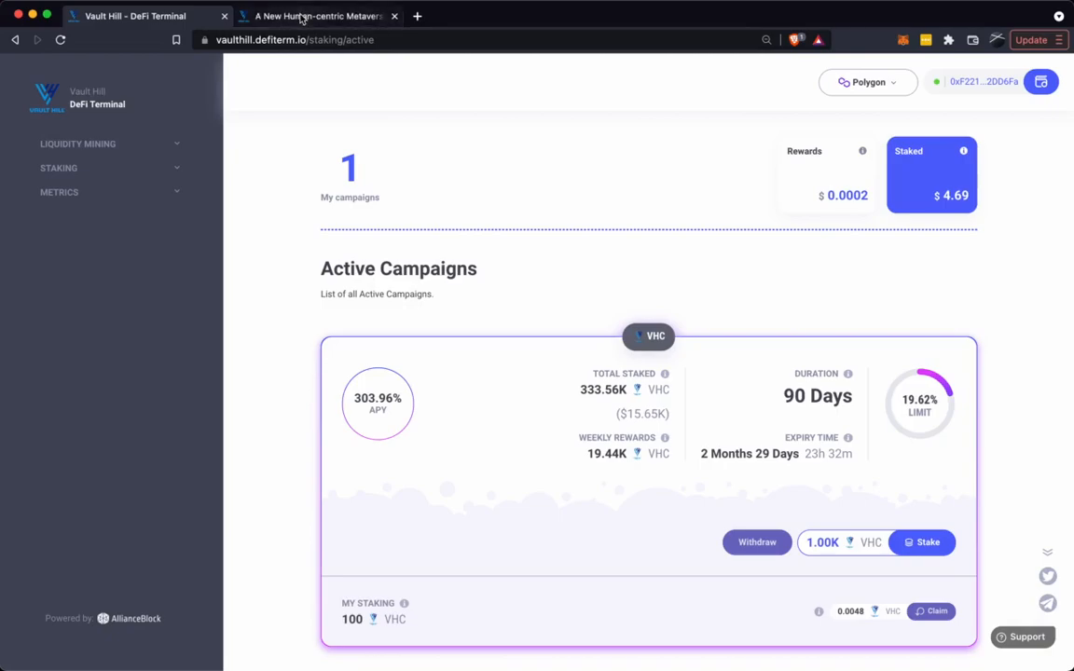
# - Check the VHC staking info page, return to the dashboard, and open the VHC campaign's Staking dialog
pyautogui.click(317, 15)
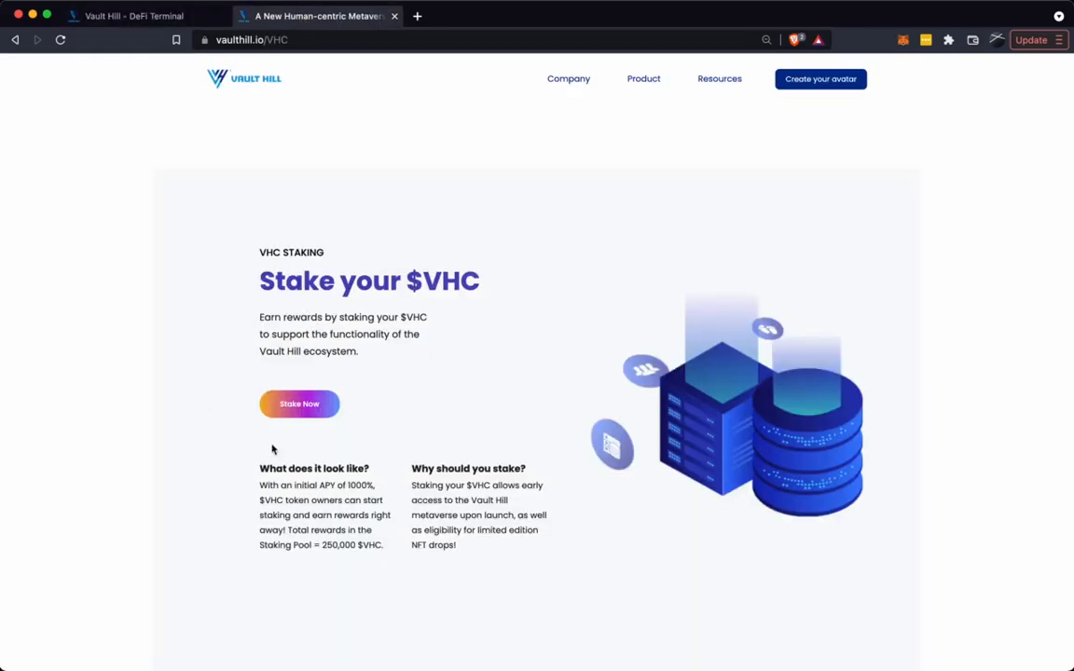
pyautogui.moveTo(271, 435)
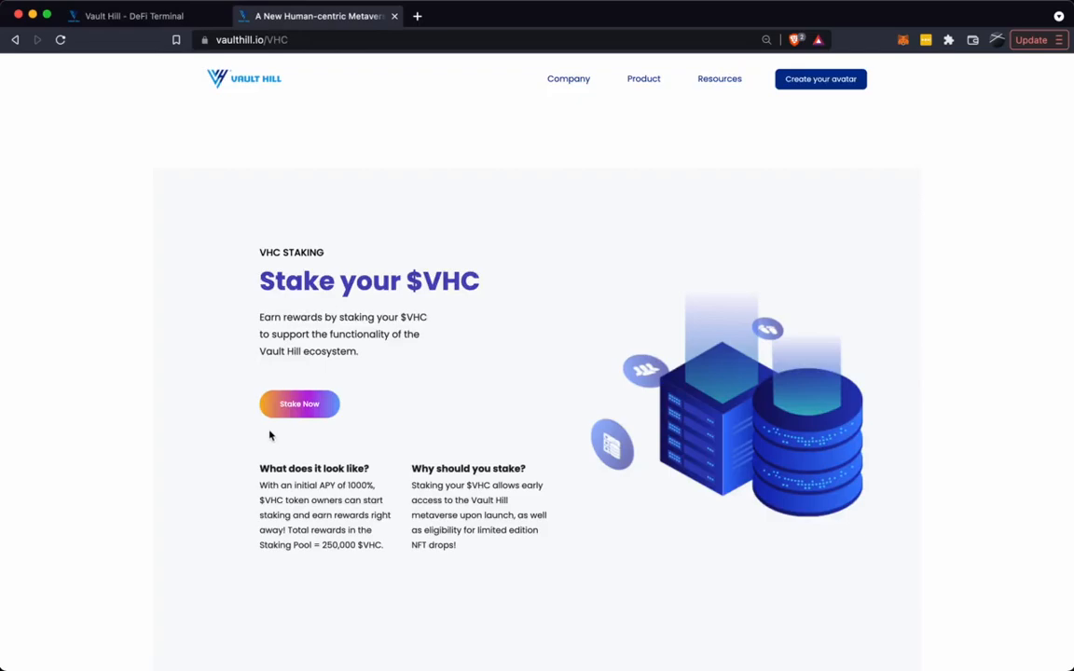
pyautogui.click(131, 16)
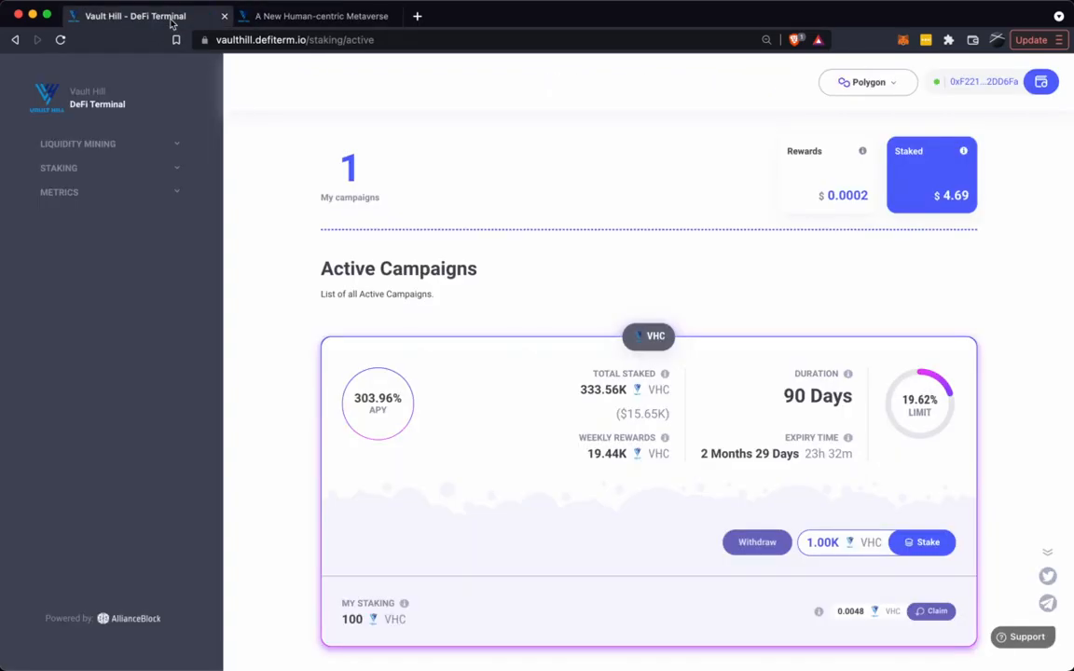
pyautogui.moveTo(789, 121)
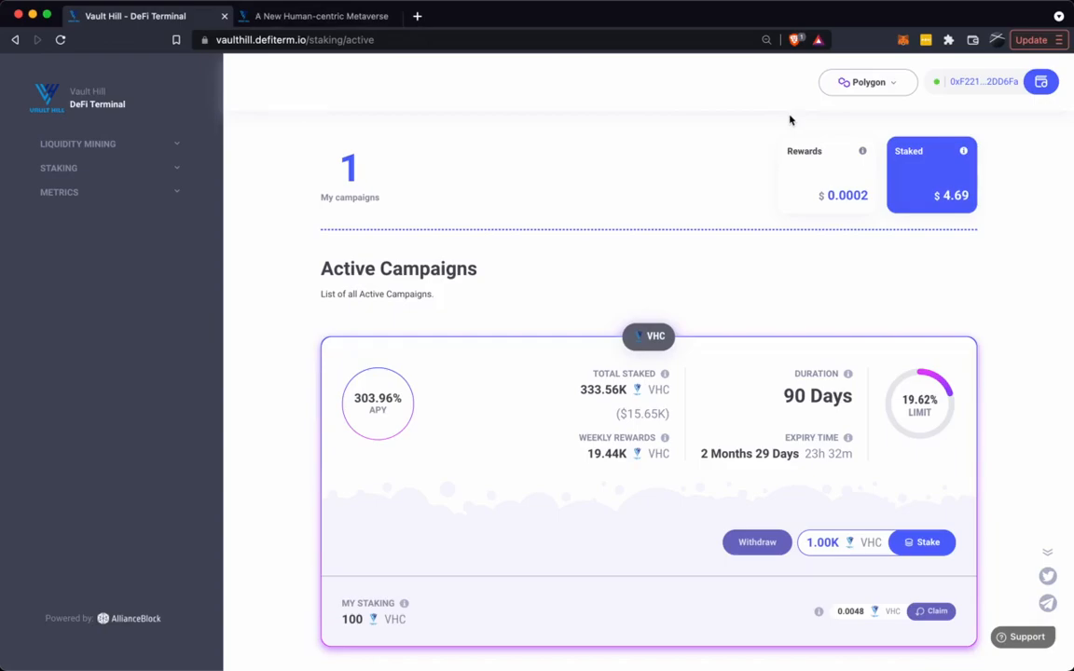
pyautogui.click(867, 81)
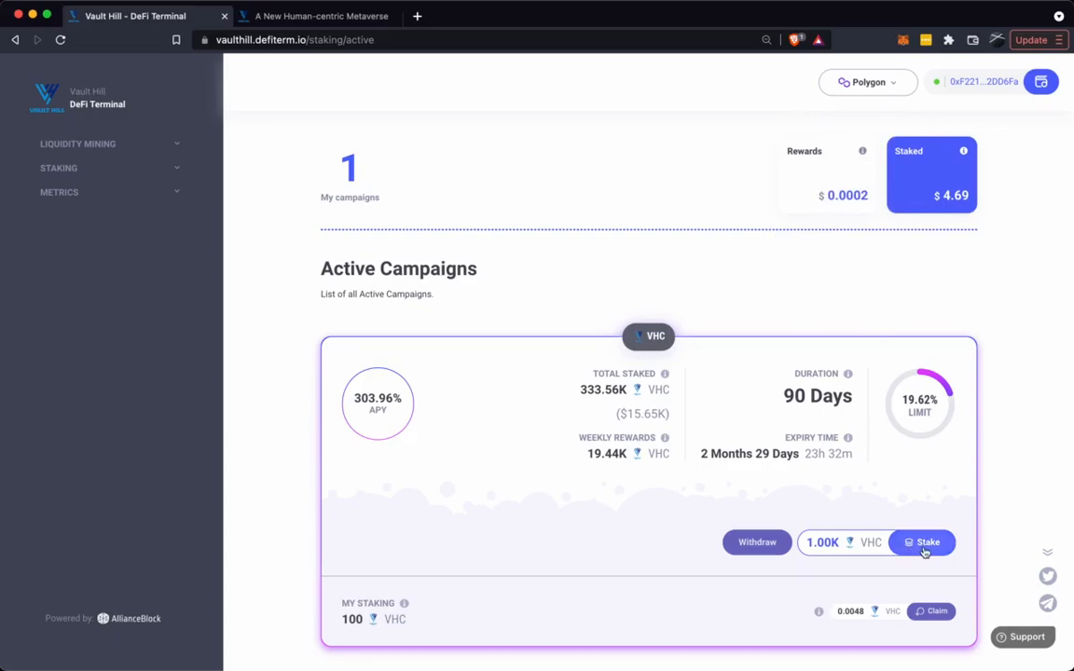
pyautogui.click(922, 541)
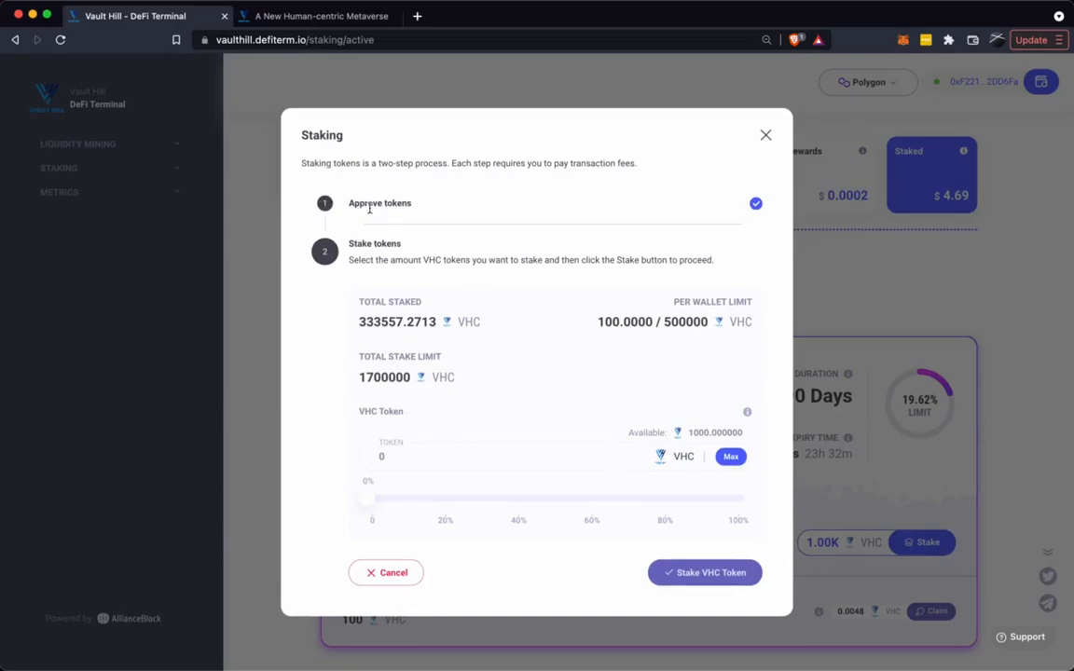
pyautogui.moveTo(413, 445)
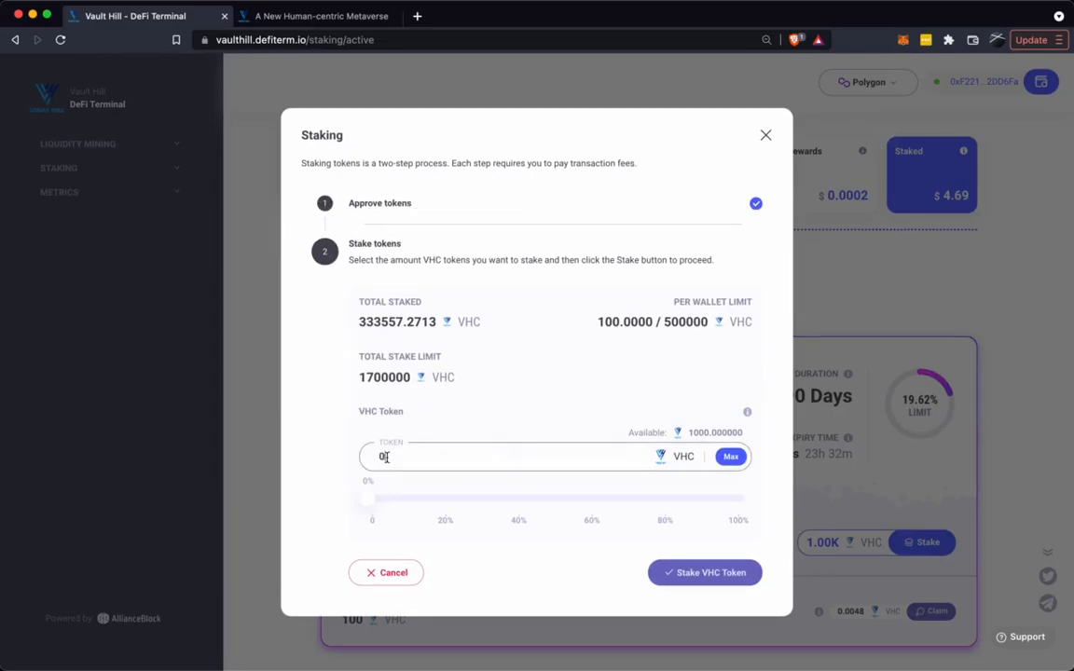
# - Stake 100 VHC tokens and confirm the transaction in MetaMask
pyautogui.write('100')
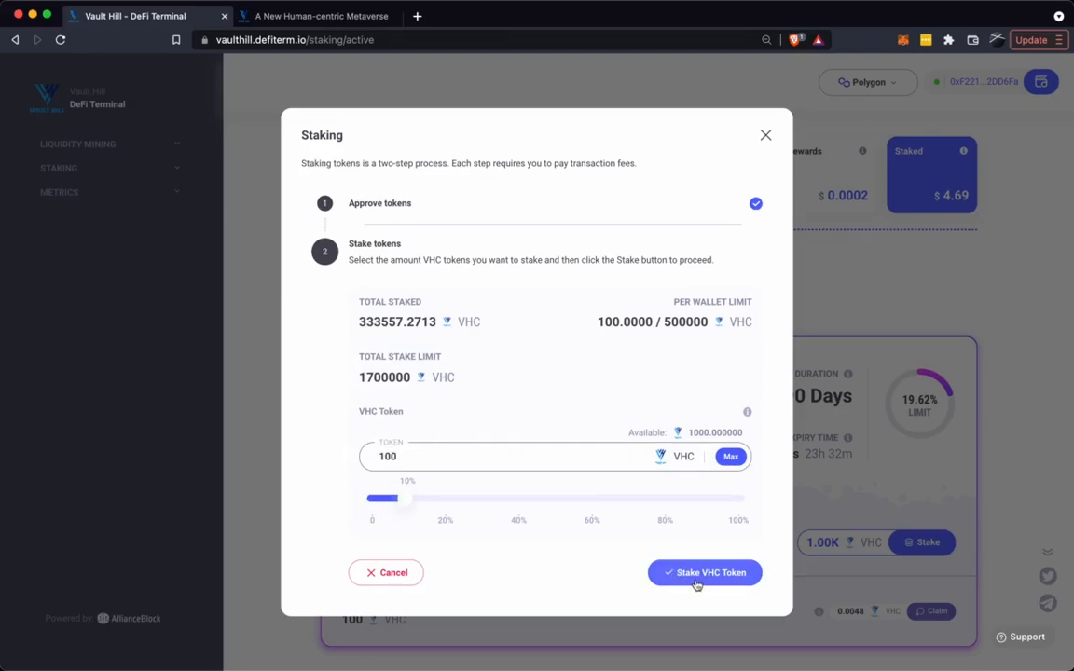
pyautogui.click(704, 572)
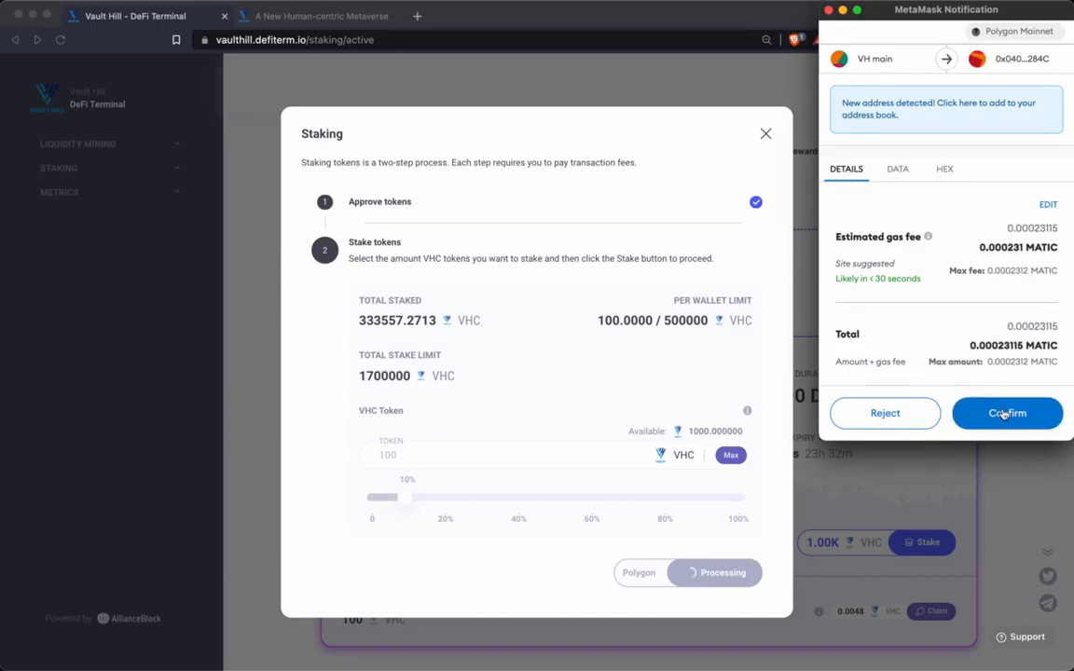
pyautogui.click(1007, 413)
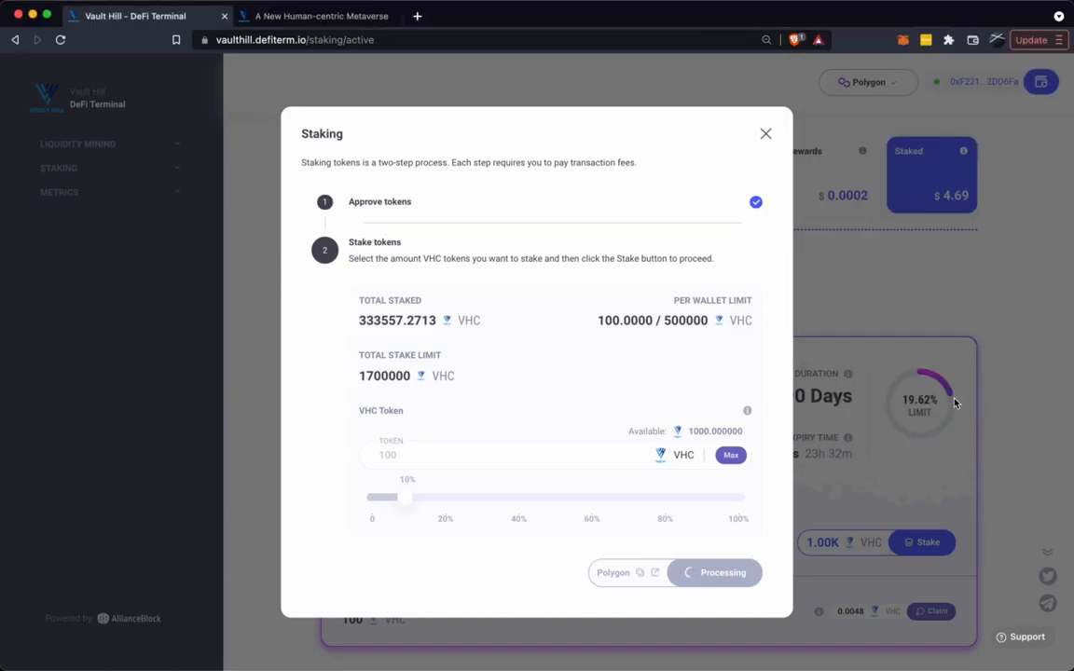
# - Close the finished transaction dialog to see 439.04K VHC staked and a 25.83% limit
pyautogui.click(766, 134)
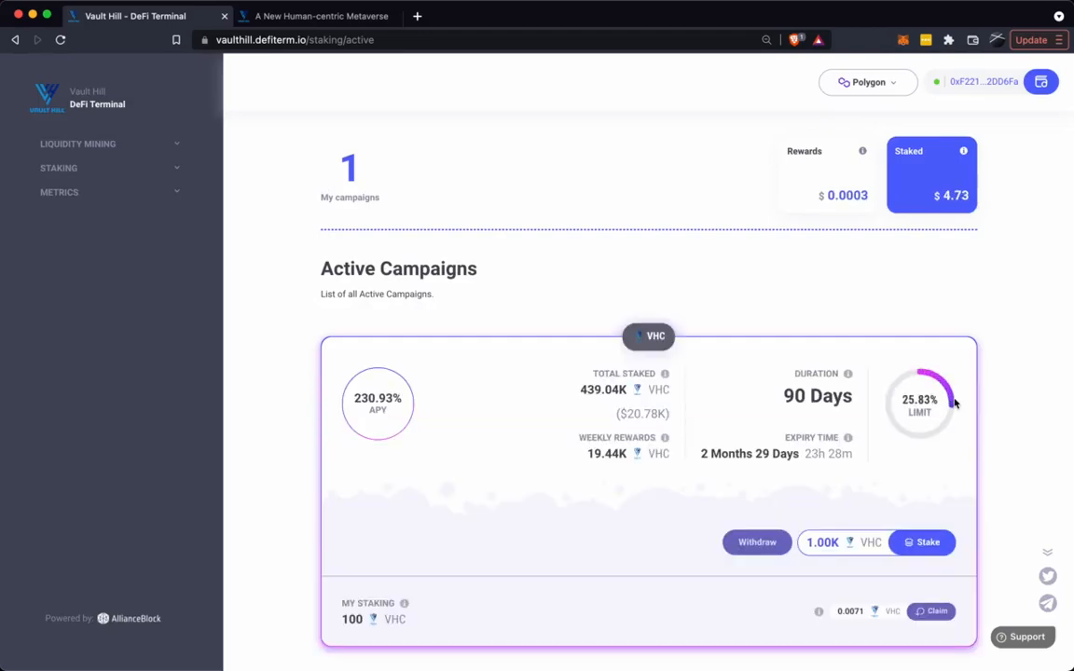
pyautogui.moveTo(803, 322)
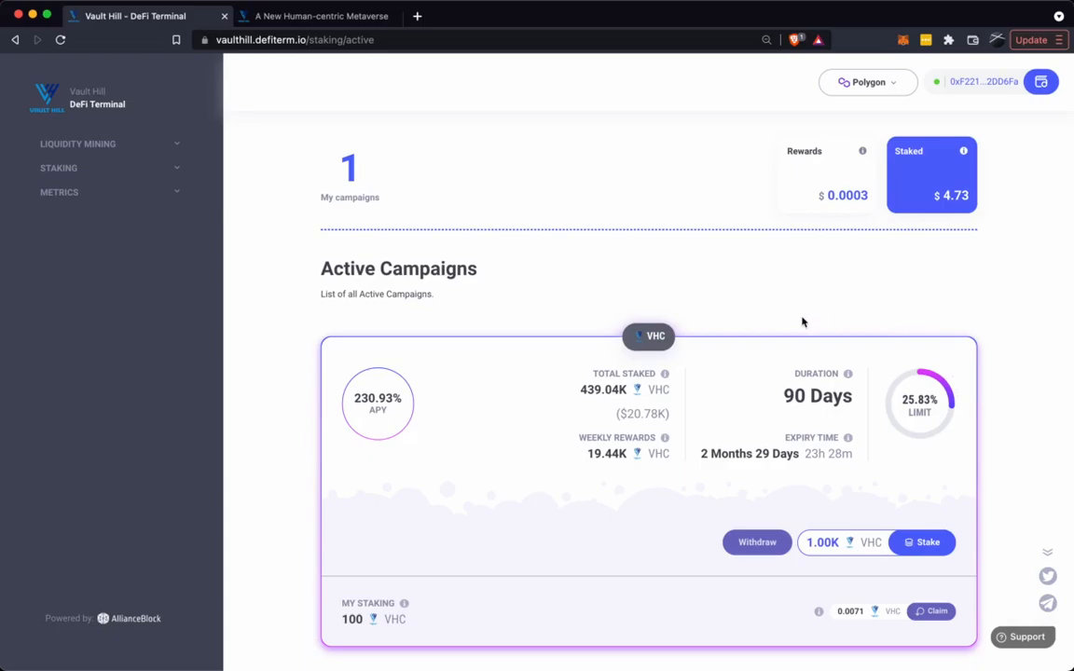
pyautogui.moveTo(778, 308)
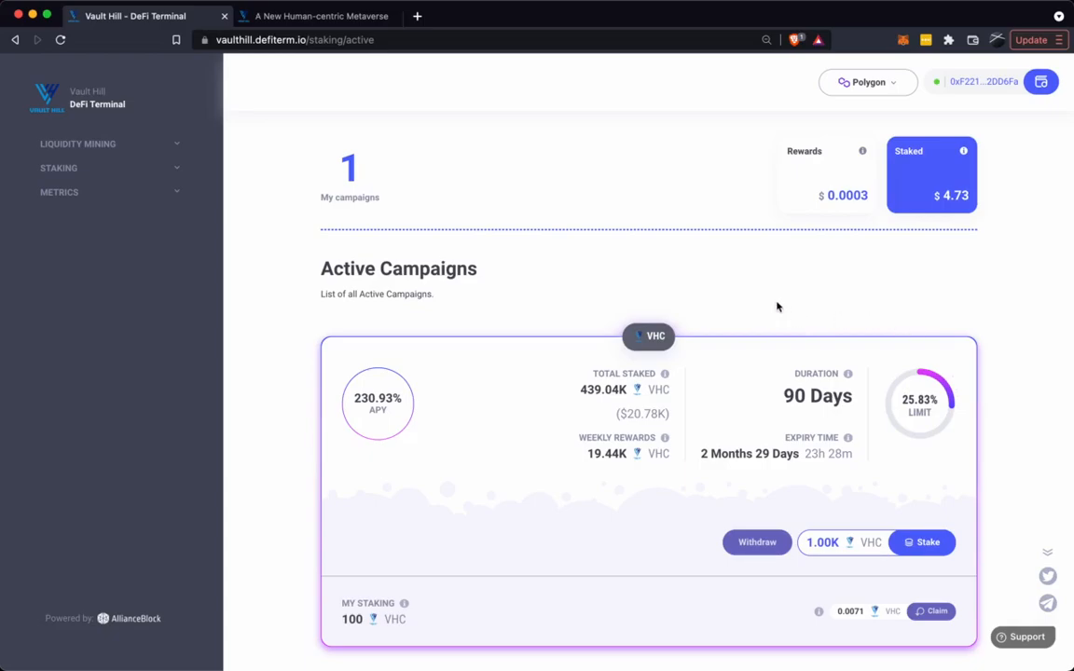
pyautogui.moveTo(741, 288)
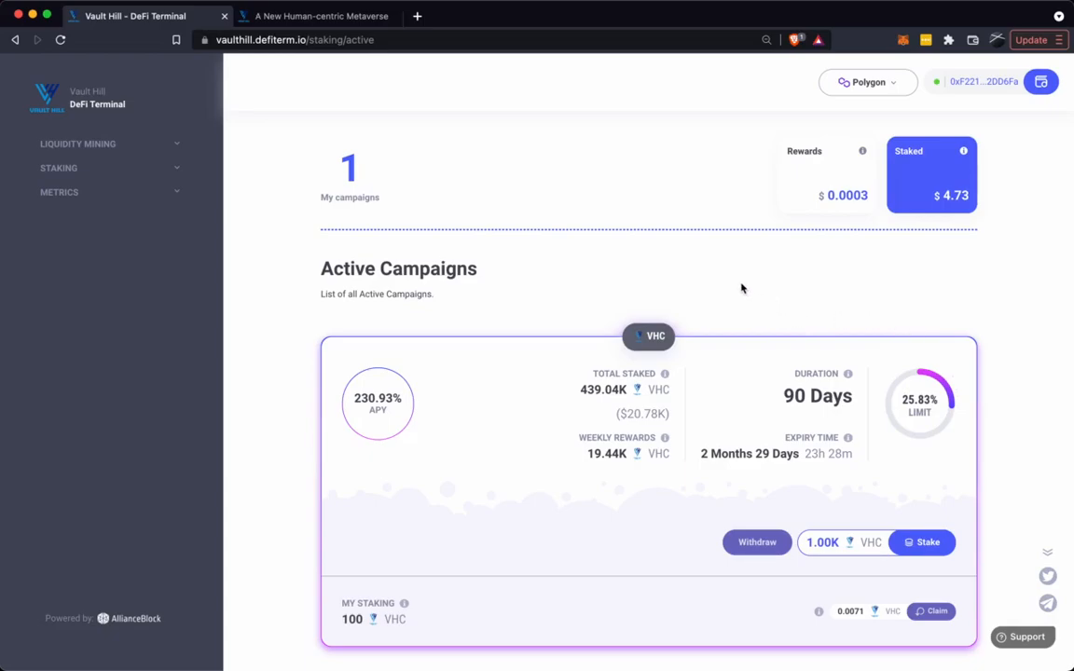